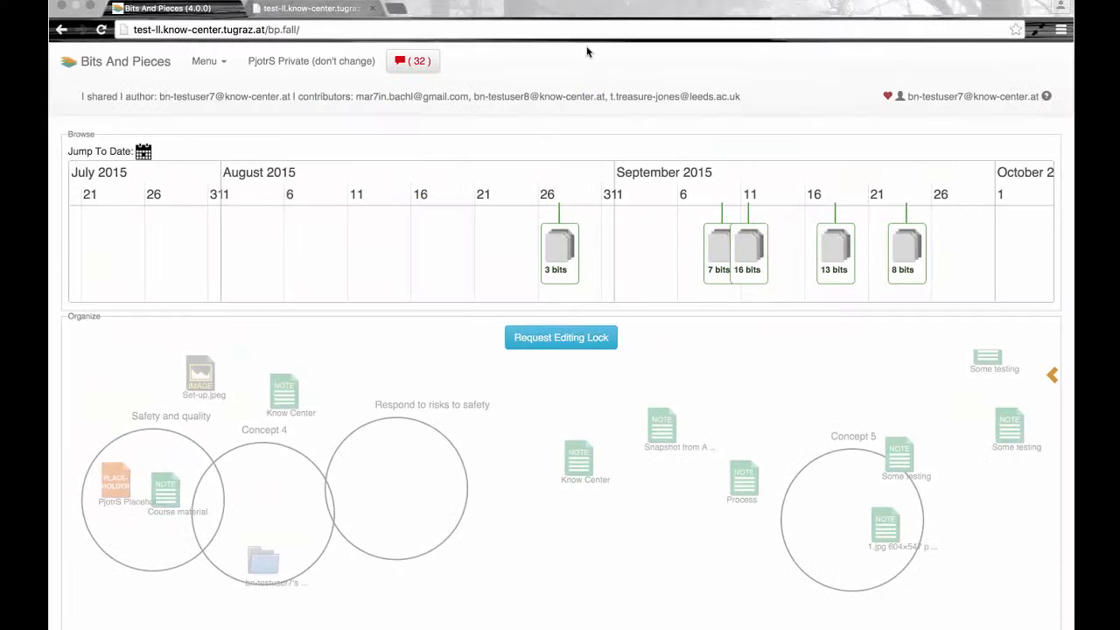
mouse_move(744, 151)
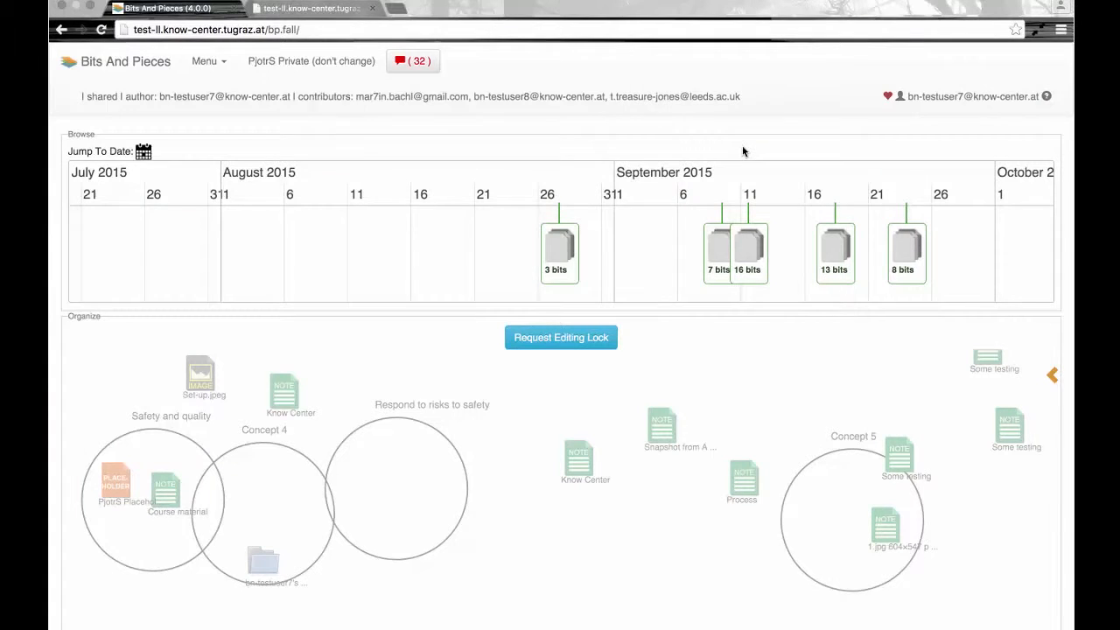
mouse_move(875, 149)
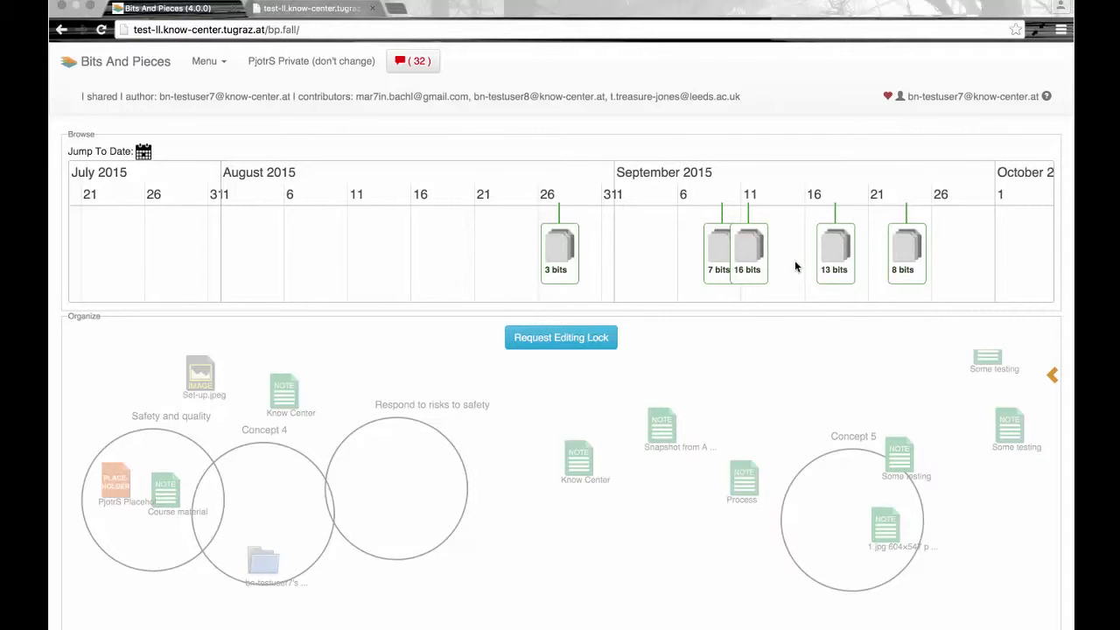
mouse_move(632, 246)
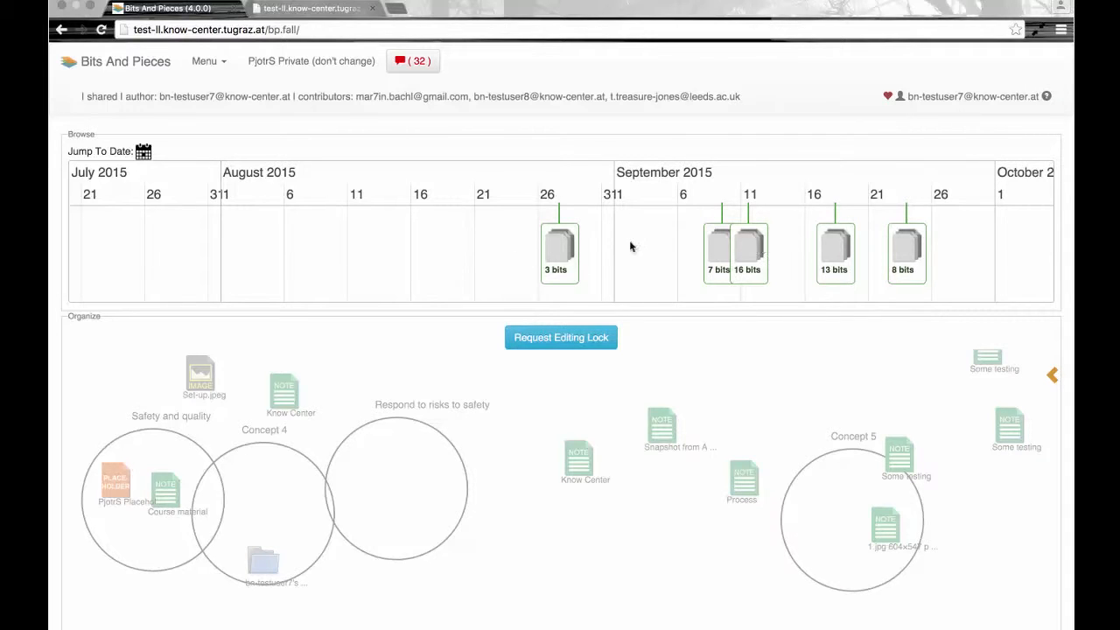
- Expand the side panel to show the Search tab with its tag cloud
left_click(558, 248)
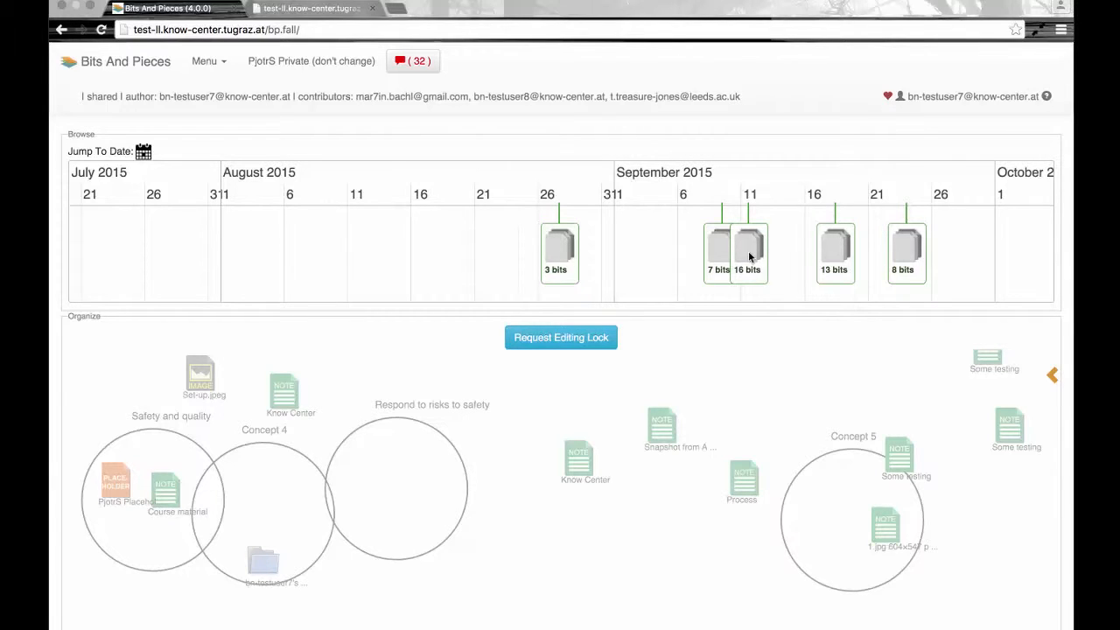
mouse_move(843, 223)
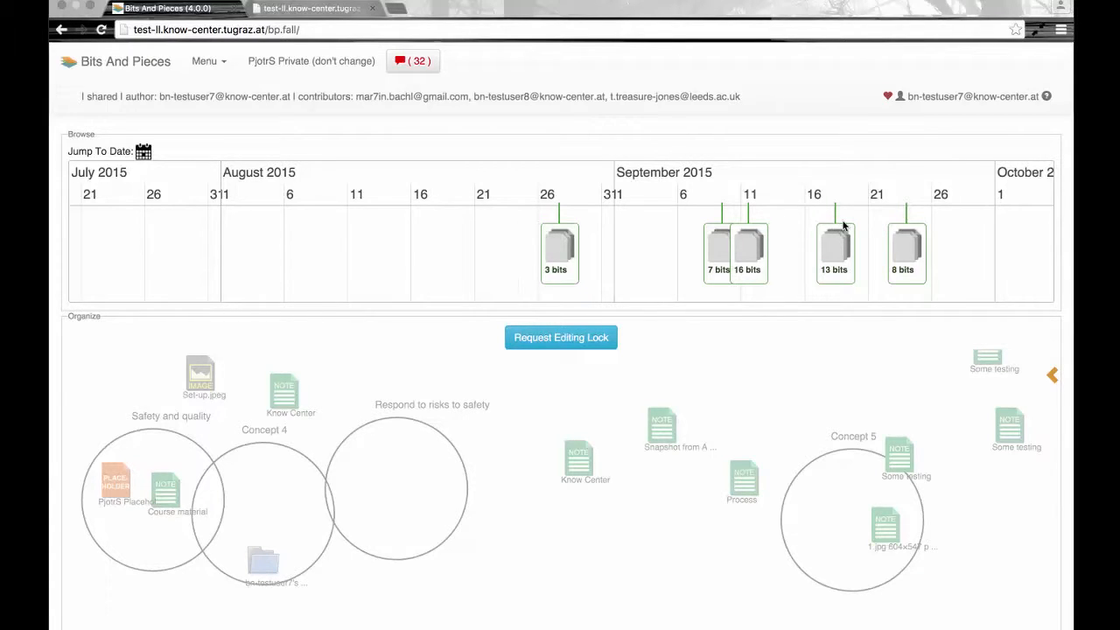
mouse_move(1036, 362)
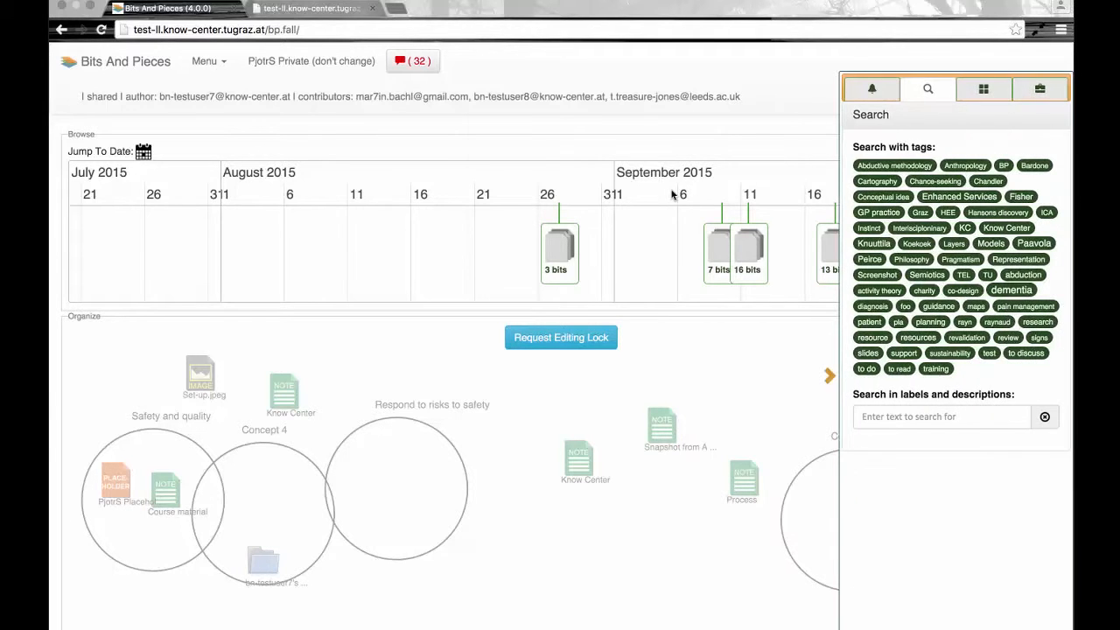
- Search labels and descriptions for 'dementia' and review the matching notes listed
left_click(941, 416)
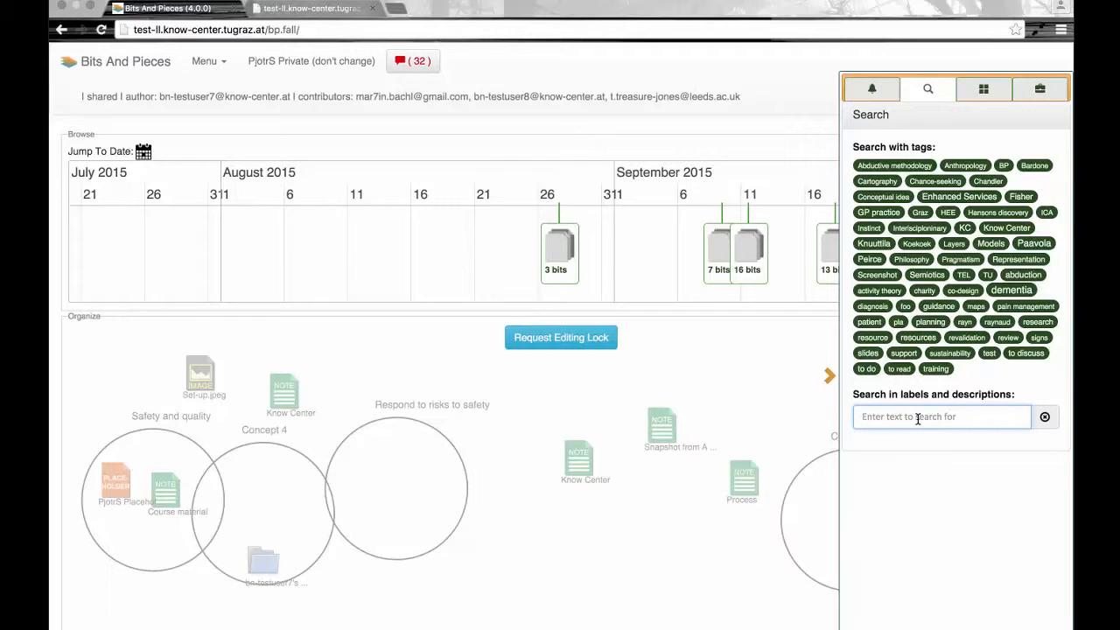
type("demt")
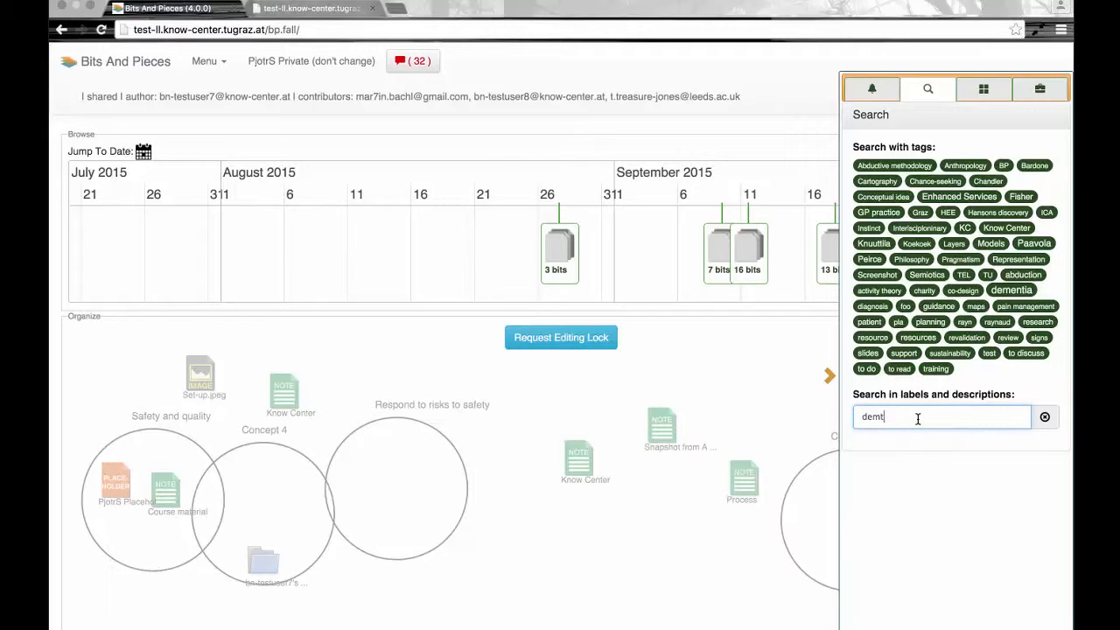
type("ntia")
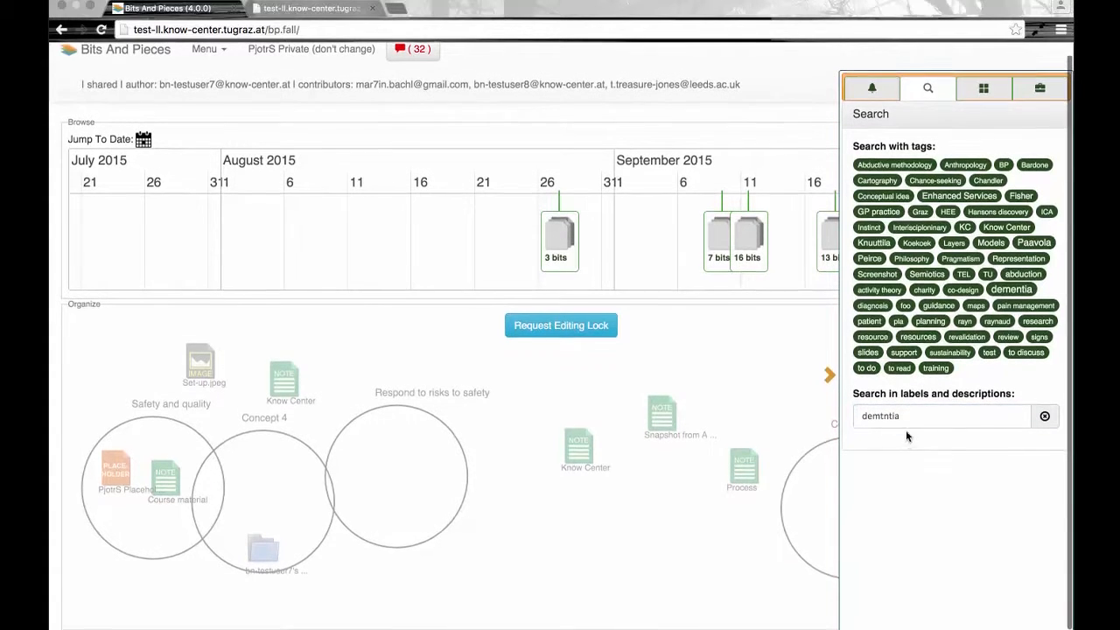
type("dementia")
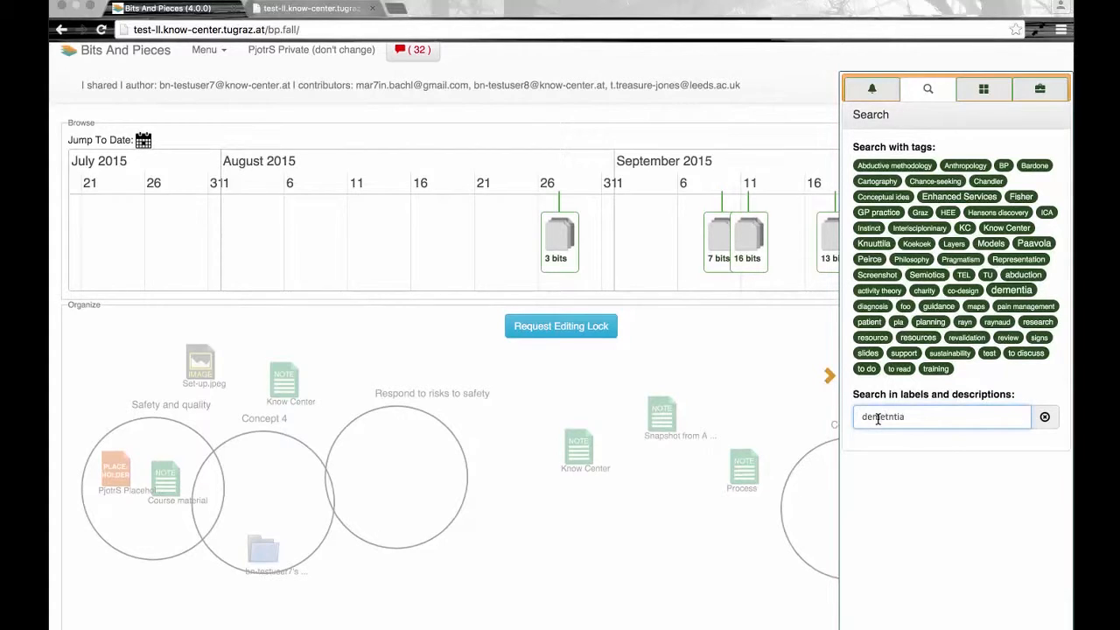
type("i")
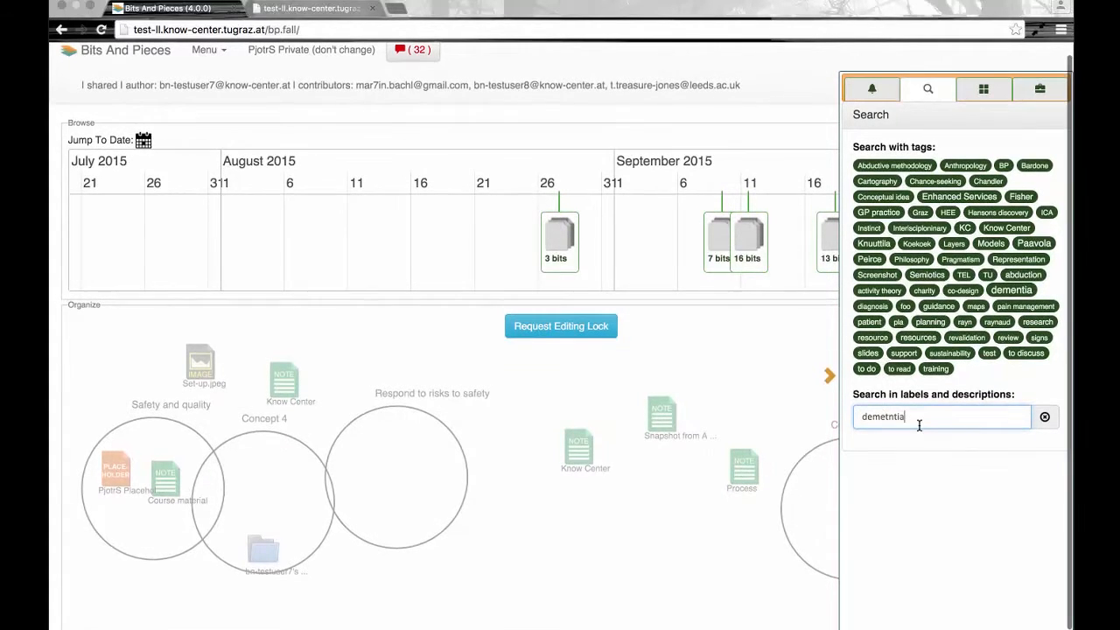
type("diment")
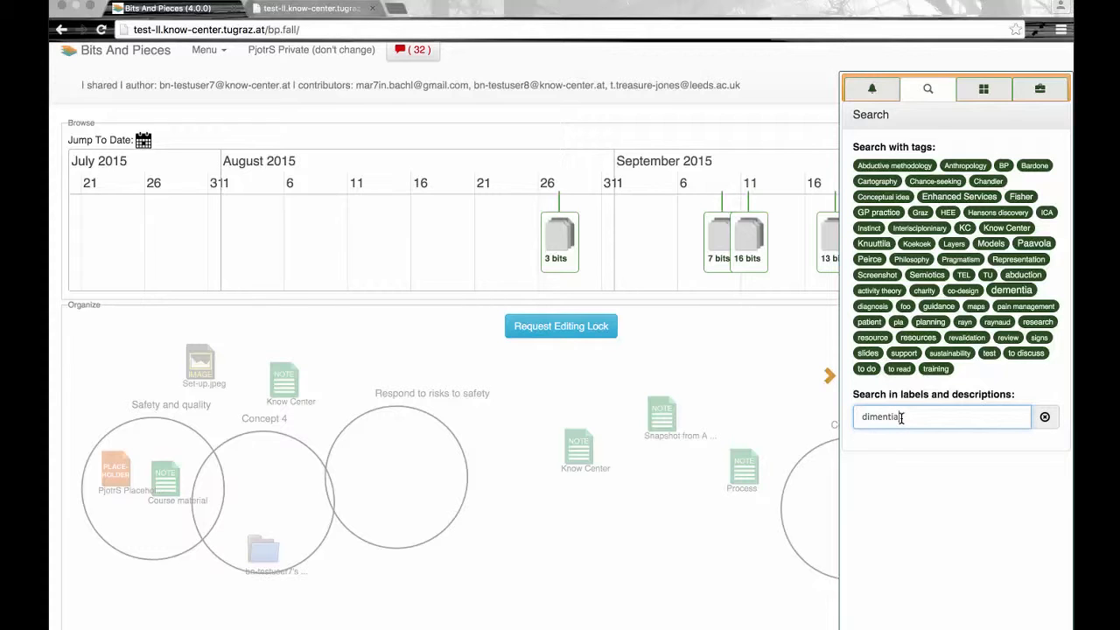
type("dementia")
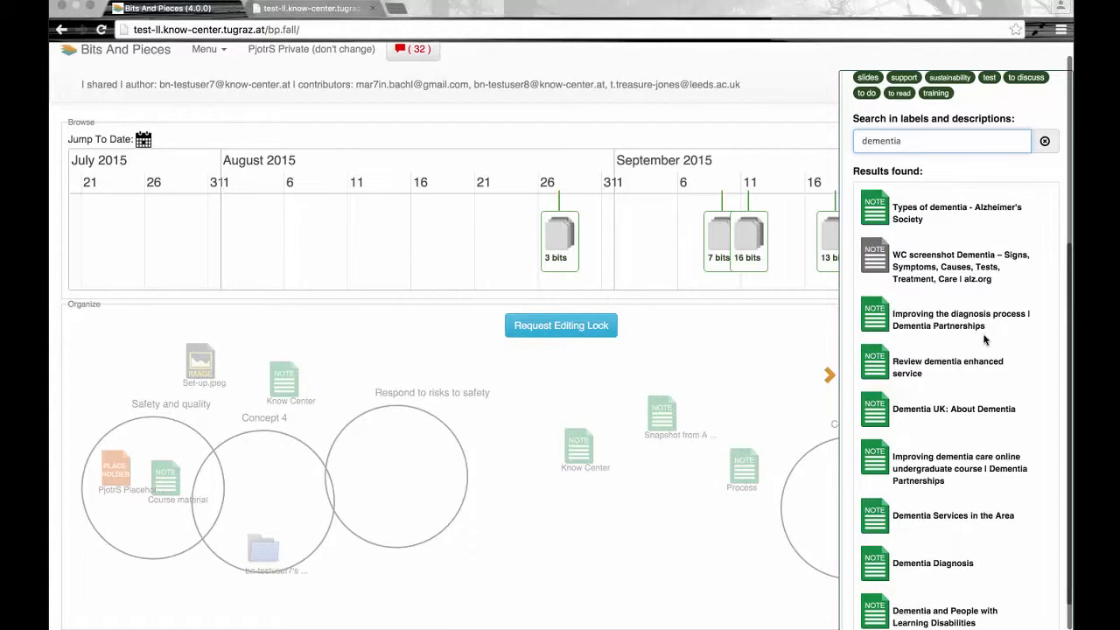
scroll("down", 3)
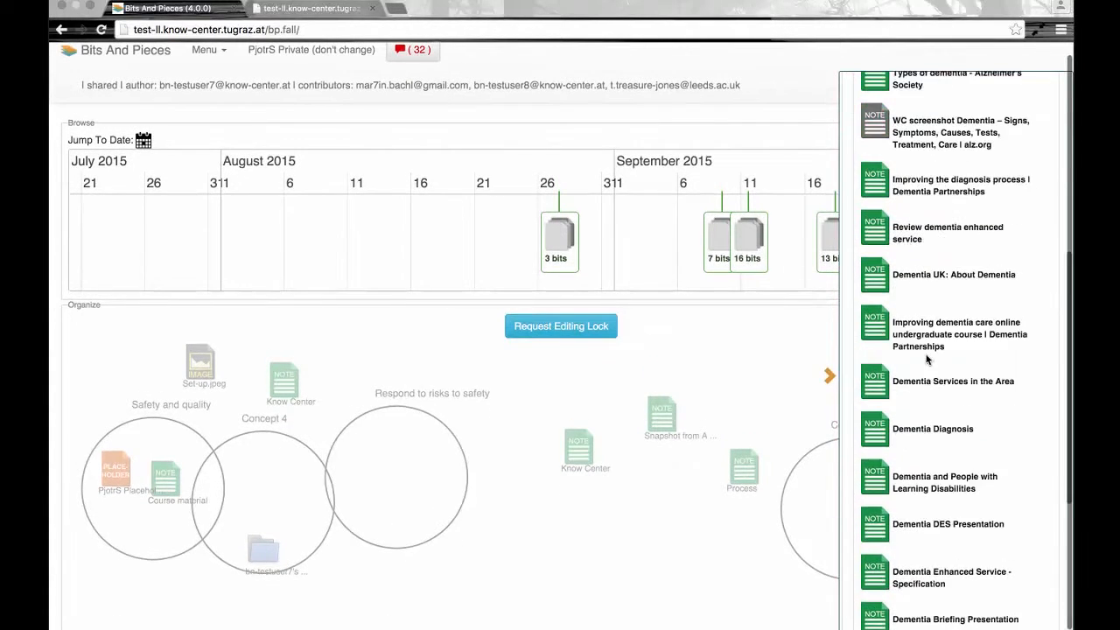
- Clear the dementia query and list the items tagged Know Center instead
left_click(927, 87)
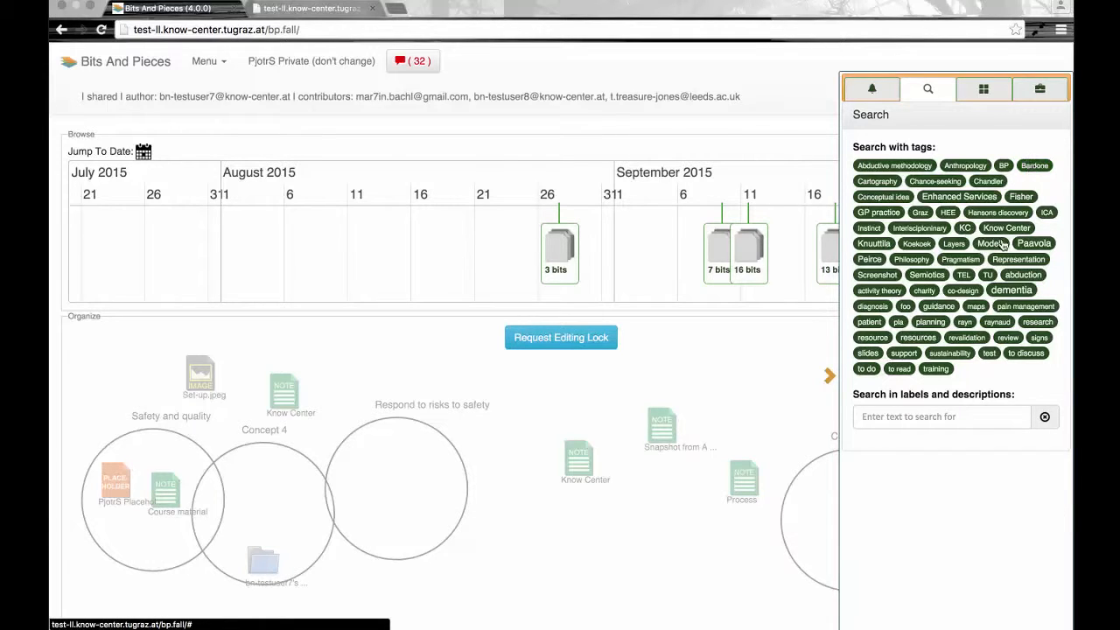
left_click(964, 227)
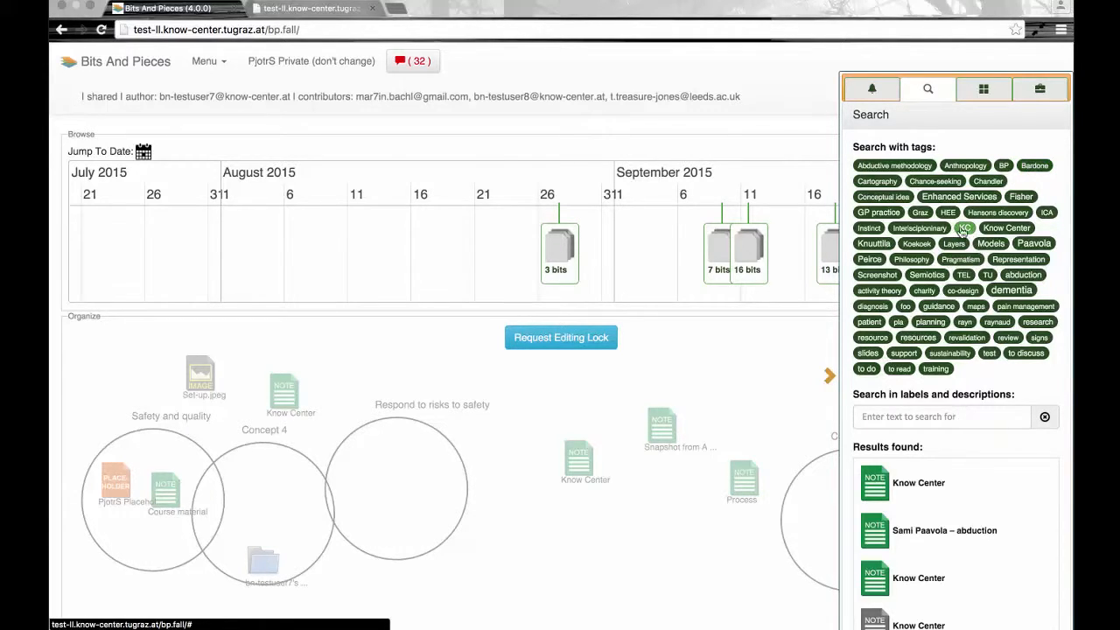